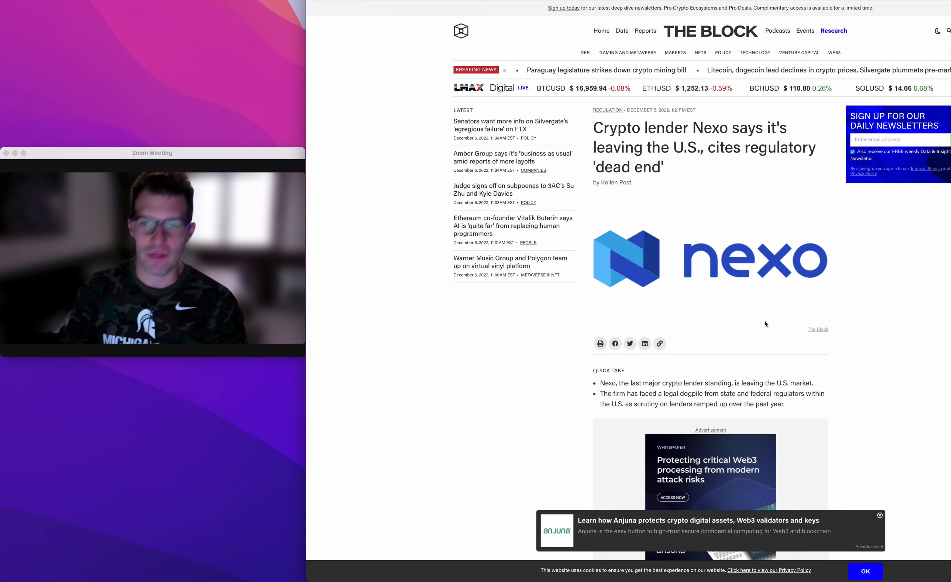
# - Scroll into the article body and drag across a line of the opening text about regulators
pyautogui.scroll(-3)
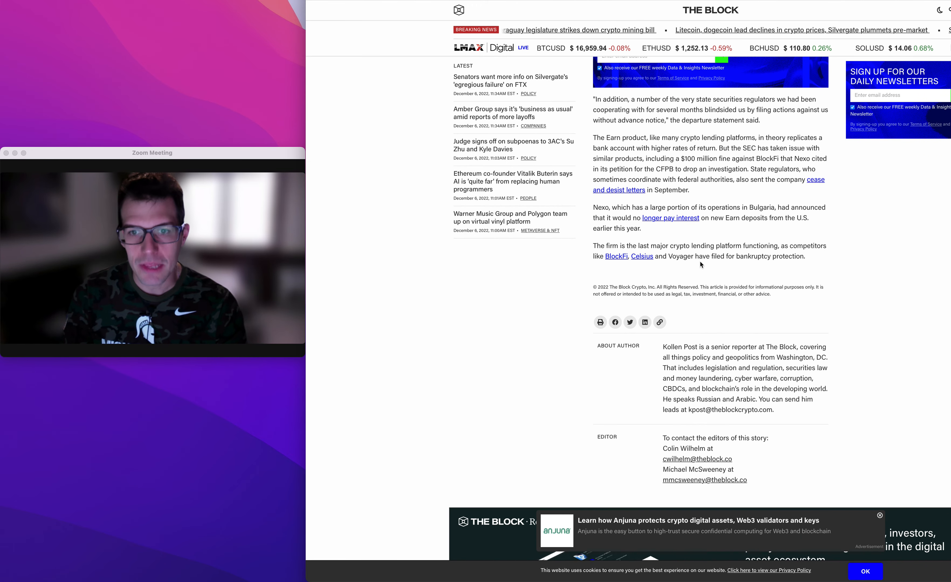
pyautogui.moveTo(593, 245); pyautogui.dragTo(806, 256)
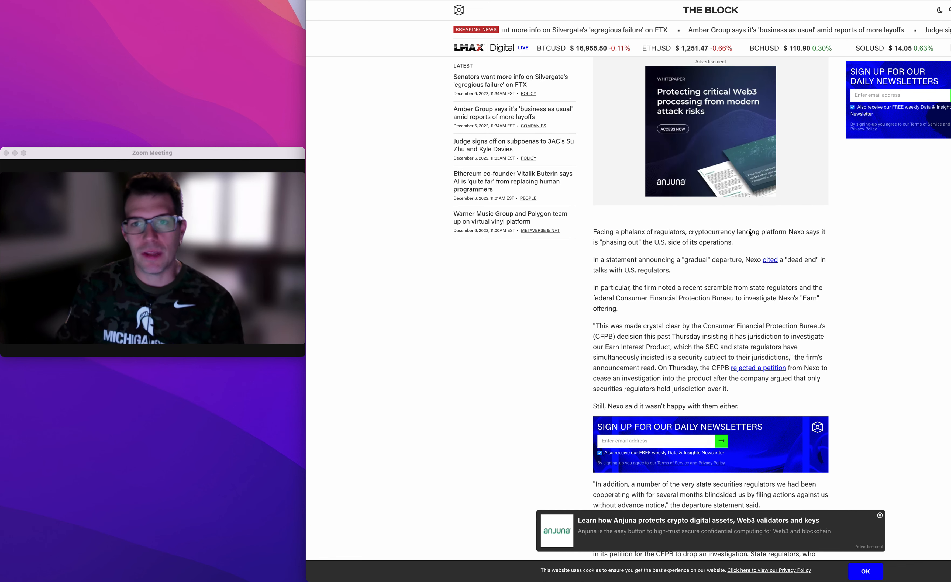
# - Scroll up until the Nexo headline, byline and logo are back in view
pyautogui.scroll(3)
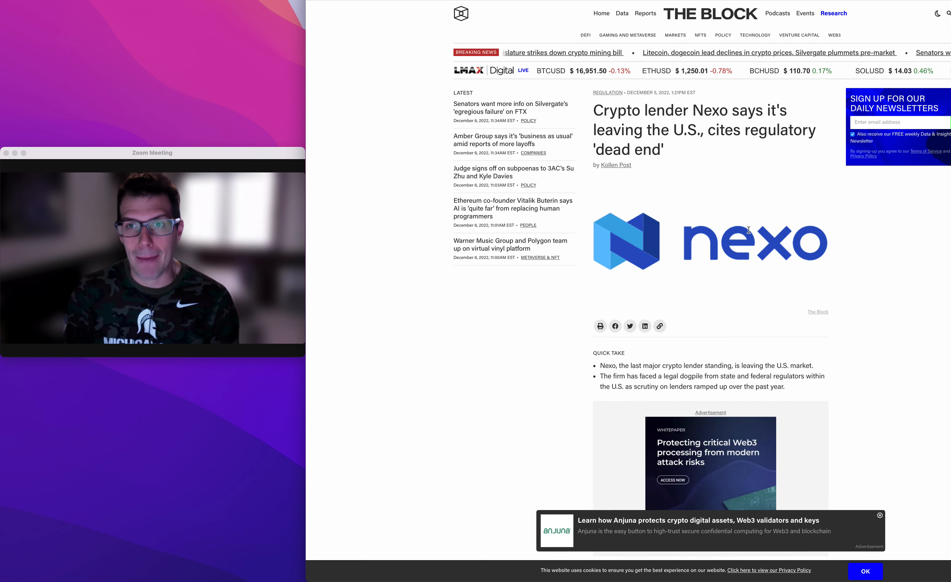
# - Scroll down past the Nexo logo to the Quick Take and first paragraphs on the U.S. phase-out
pyautogui.scroll(-3)
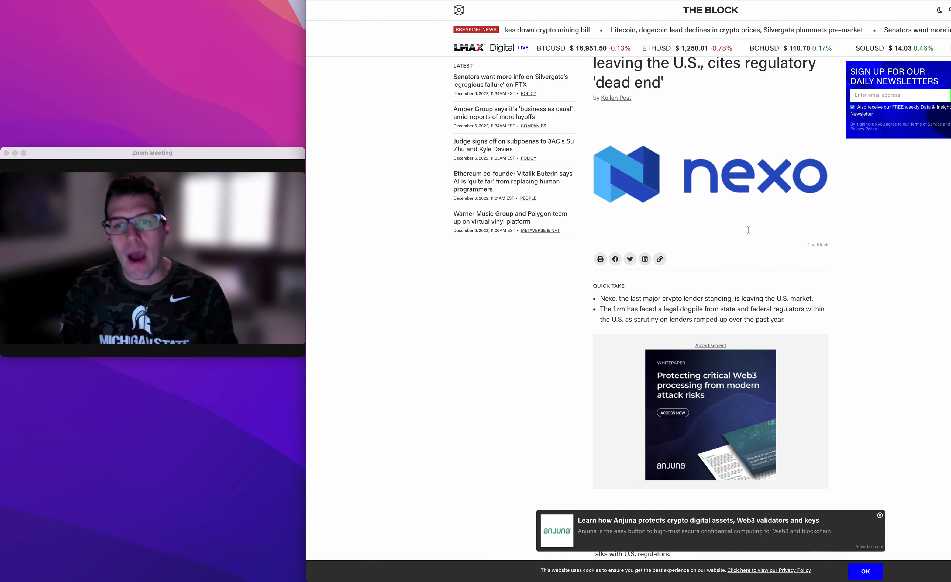
pyautogui.scroll(-3)
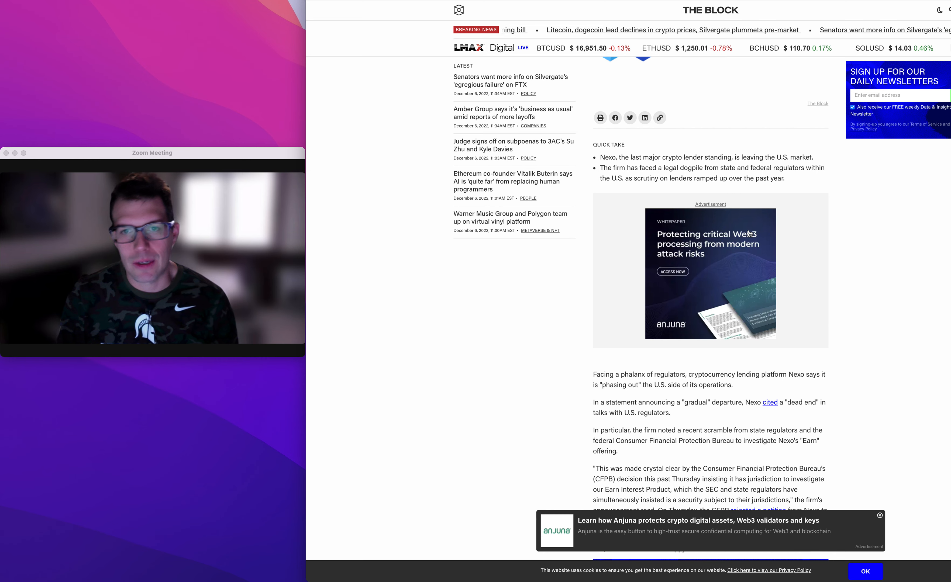
pyautogui.scroll(-3)
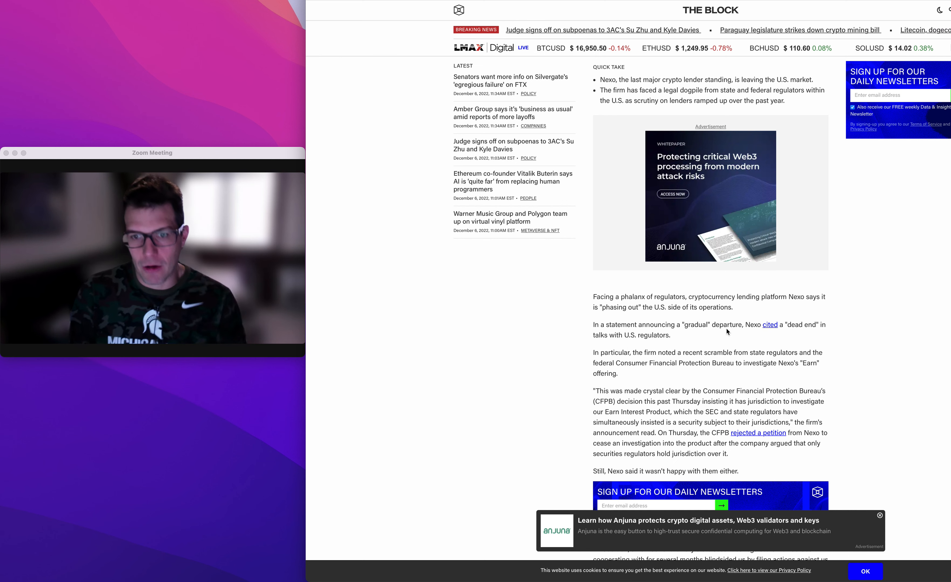
# - Scroll to the closing paragraphs and highlight the passage on Bulgarian operations and halted Earn interest
pyautogui.scroll(-3)
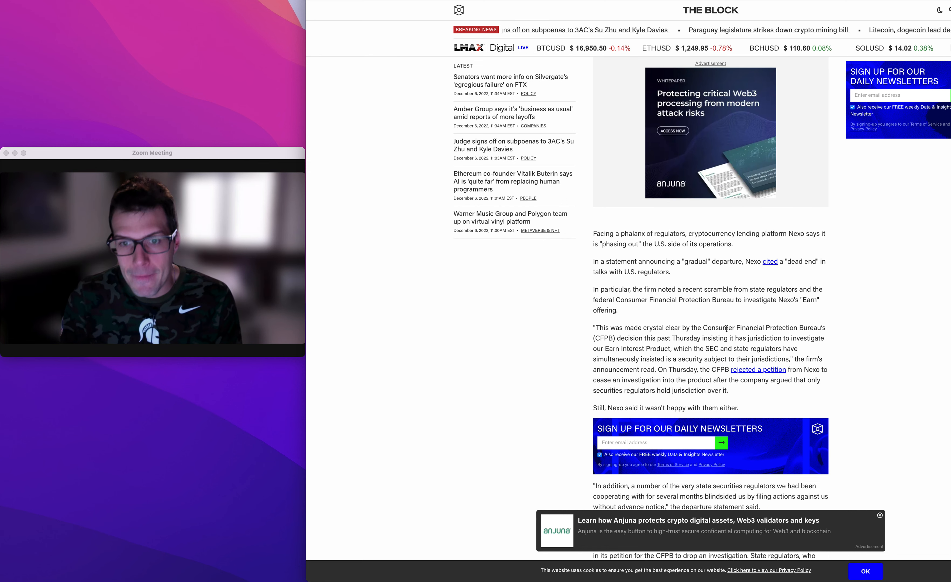
pyautogui.scroll(-3)
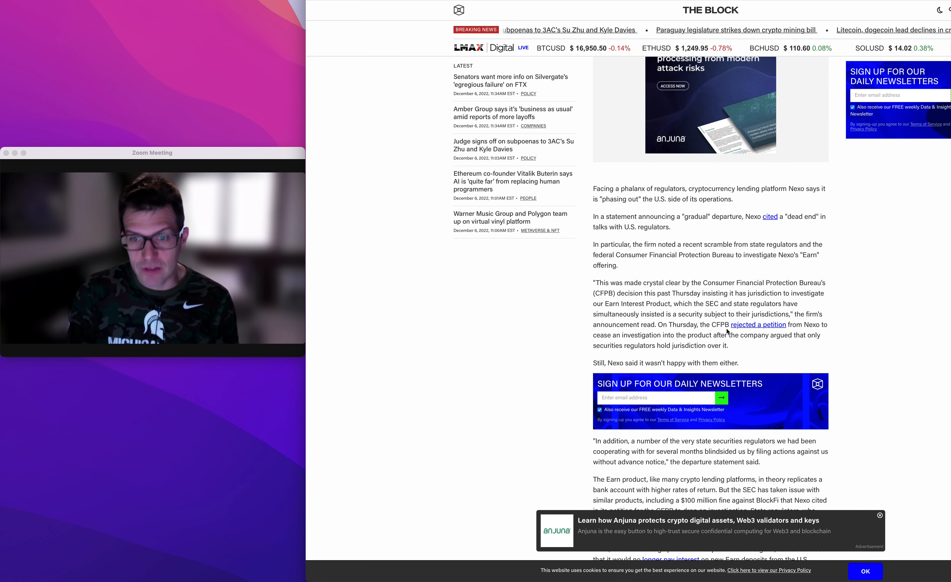
pyautogui.scroll(-3)
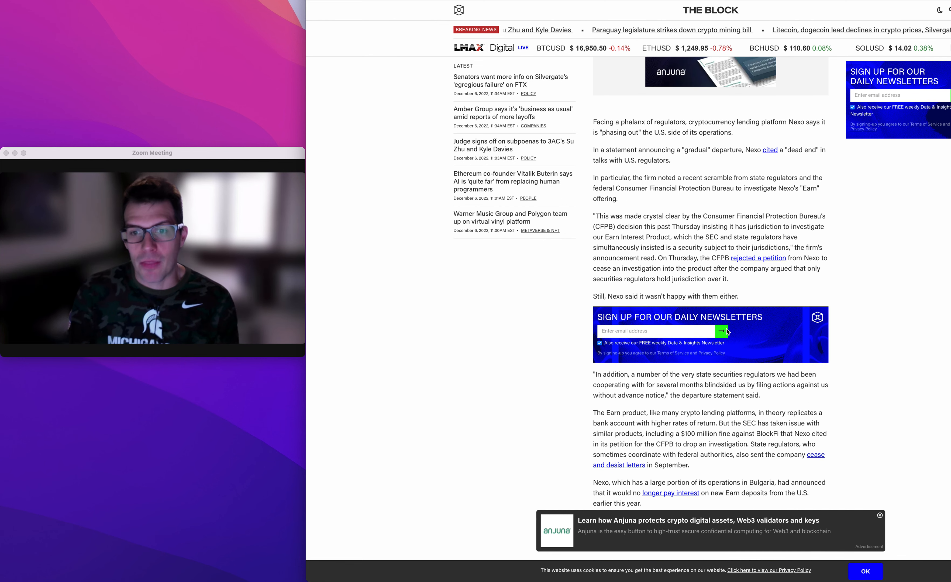
pyautogui.scroll(-3)
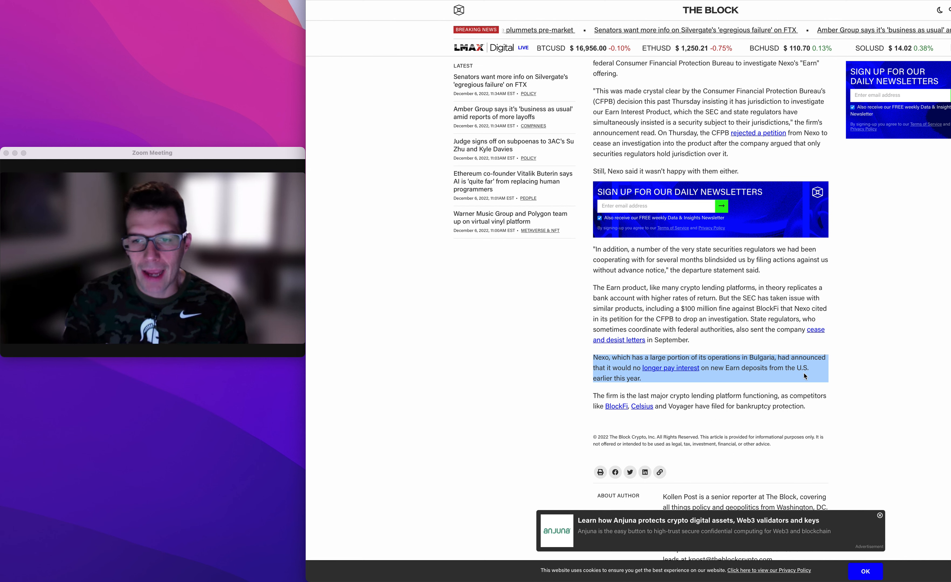
# - Scroll back up to the Quick Take summary, leaving the Bulgaria paragraph highlighted below
pyautogui.scroll(-3)
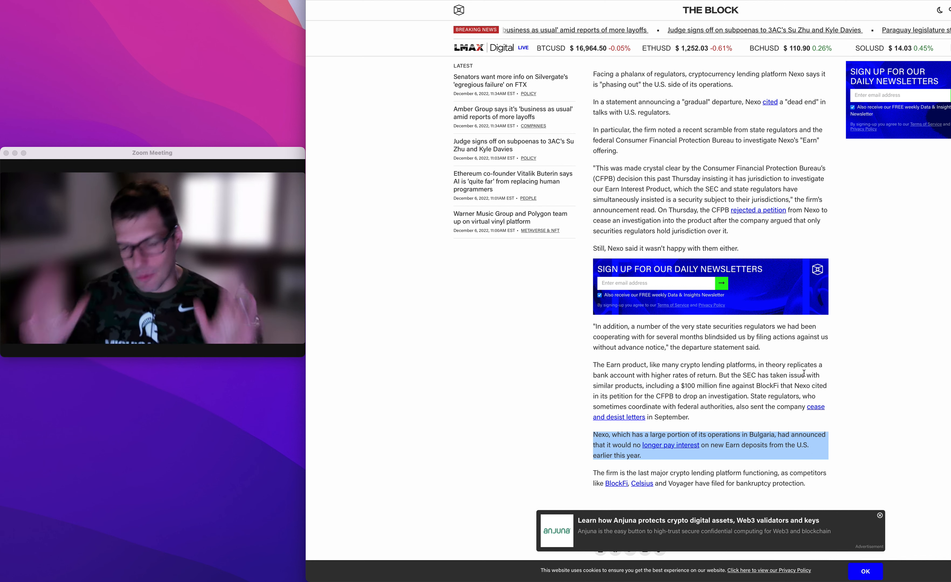
pyautogui.scroll(3)
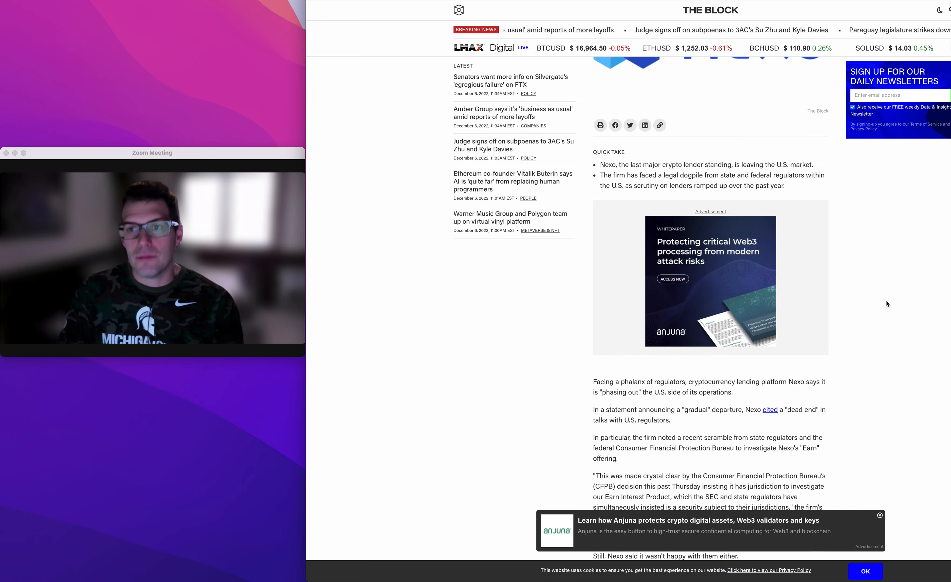